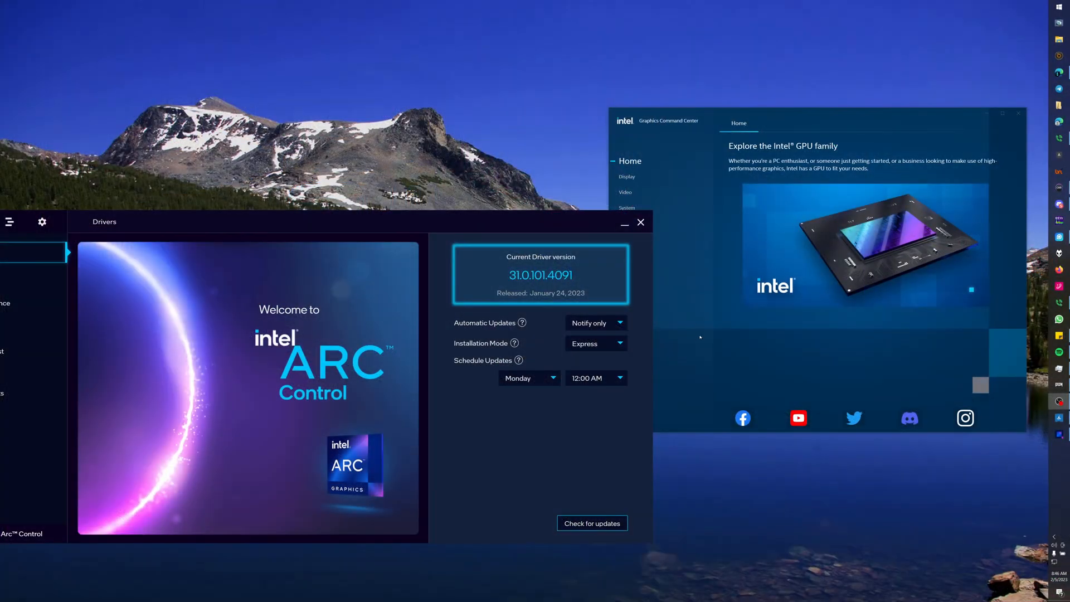
Step: Show the Display settings' Color view for the two connected displays in Graphics Command Center
{"action": "left_click", "coordinate": [626, 176]}
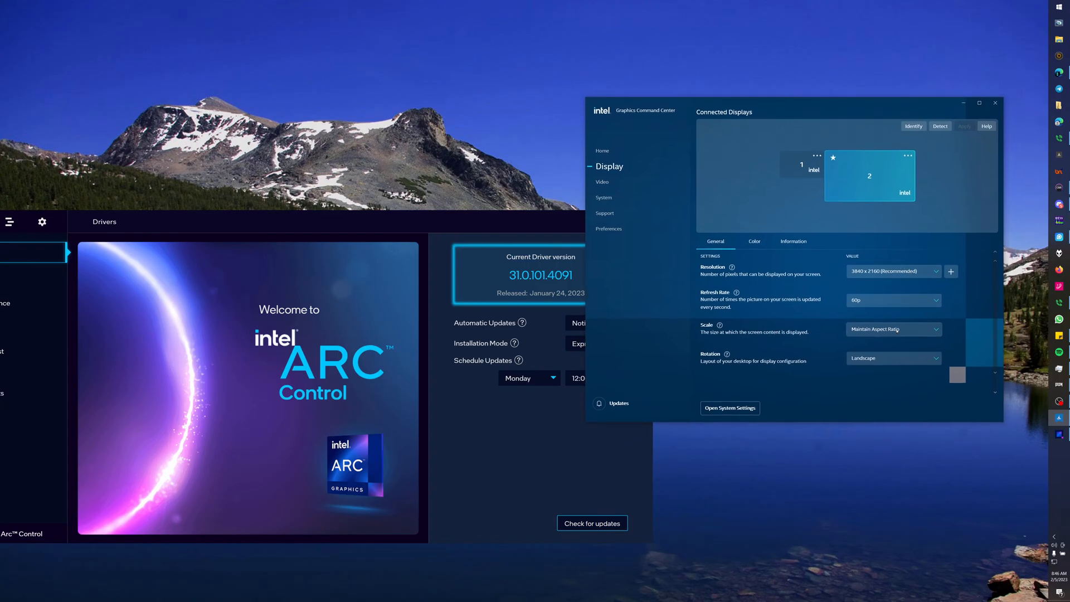
{"action": "left_click", "coordinate": [753, 241]}
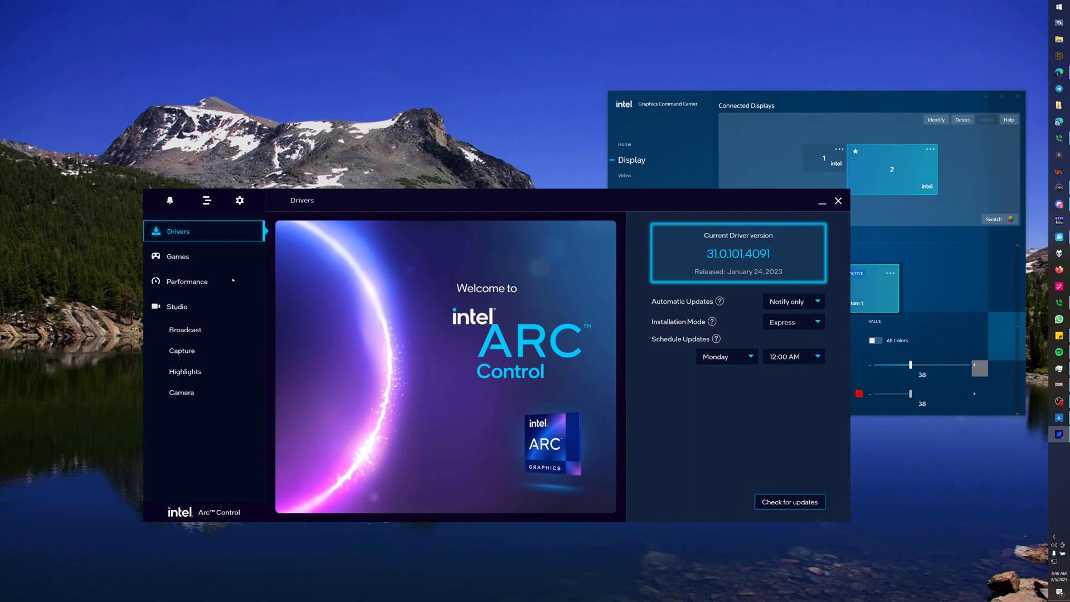
{"action": "mouse_move", "coordinate": [230, 253]}
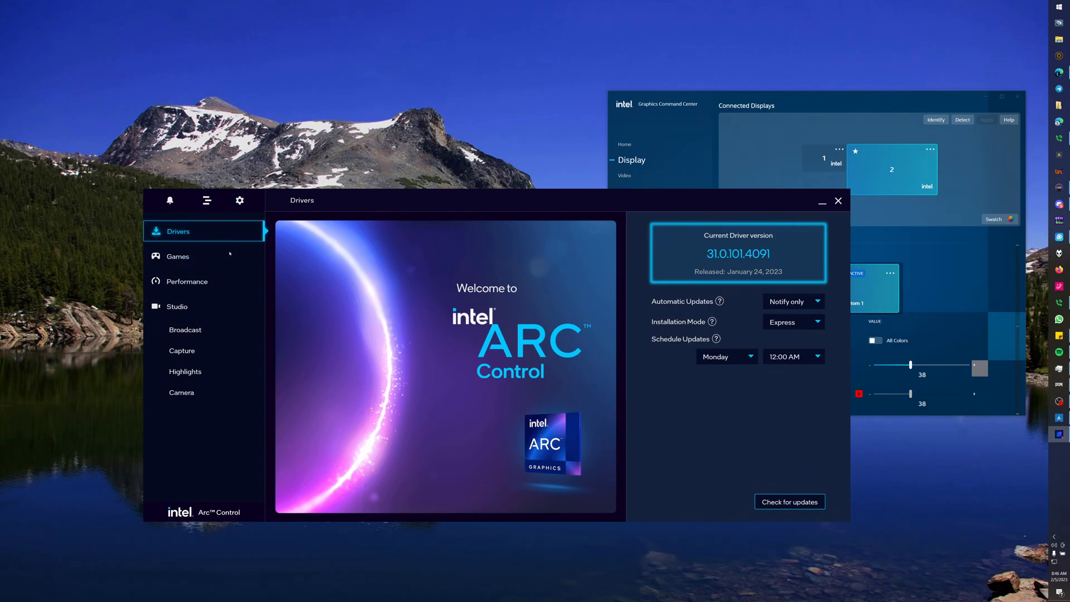
{"action": "left_click", "coordinate": [178, 256]}
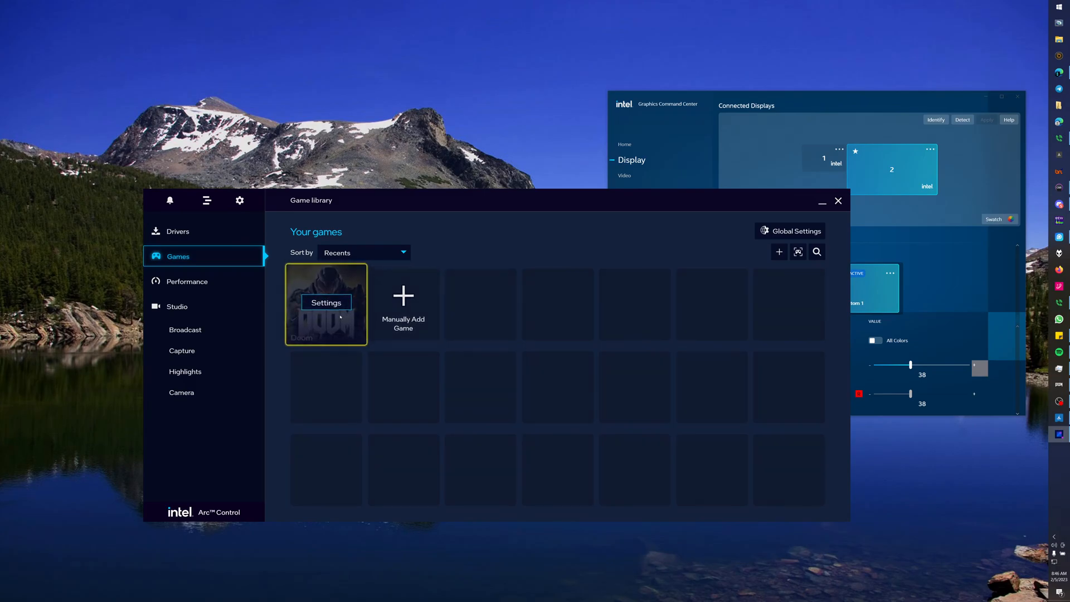
{"action": "left_click", "coordinate": [325, 302]}
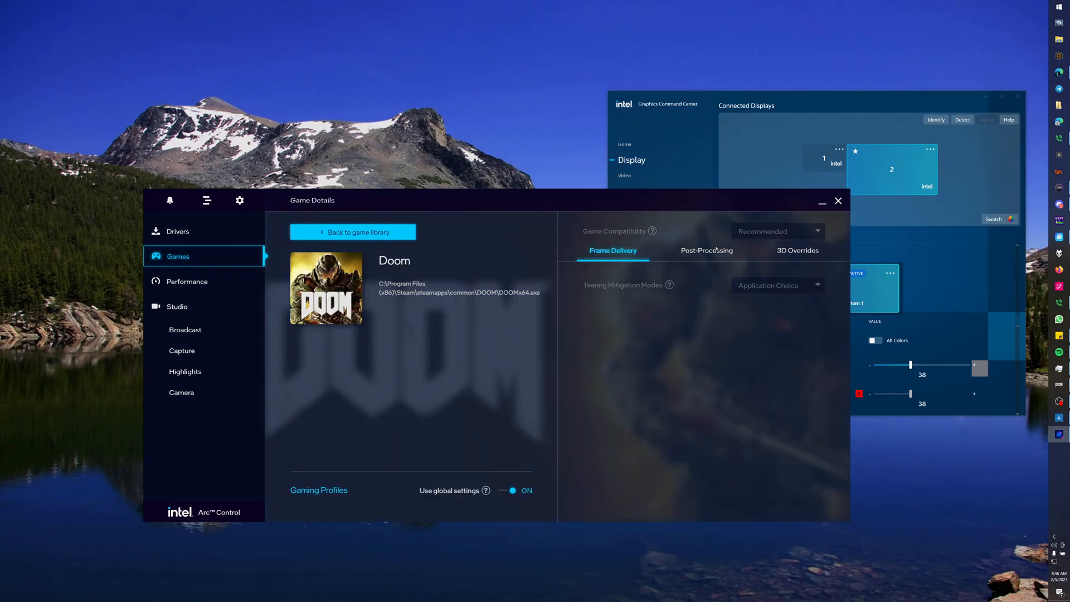
{"action": "left_click", "coordinate": [707, 250]}
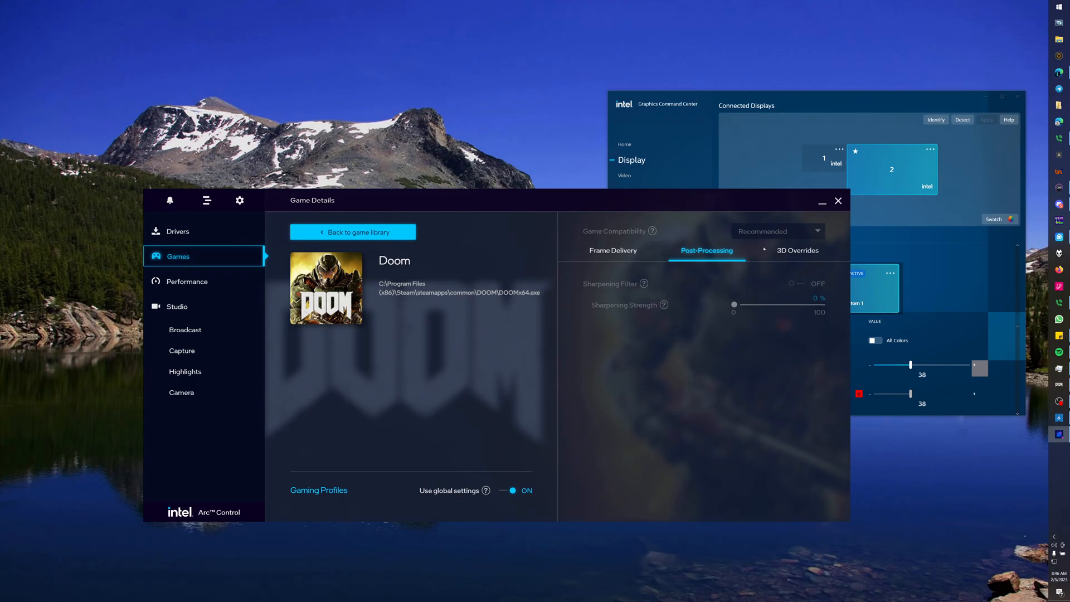
{"action": "left_click", "coordinate": [612, 250]}
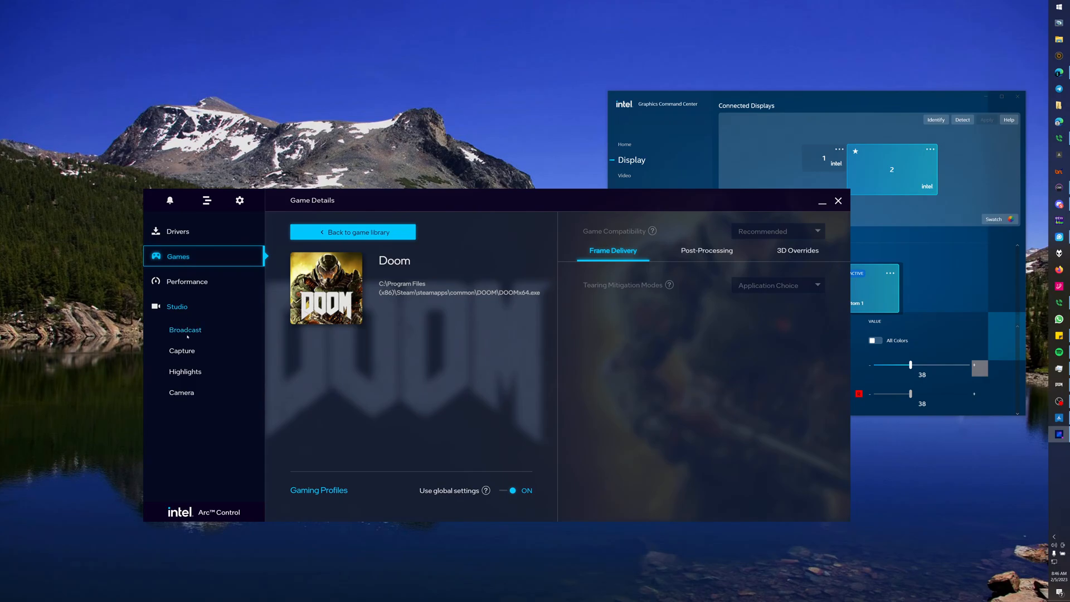
{"action": "left_click", "coordinate": [178, 231]}
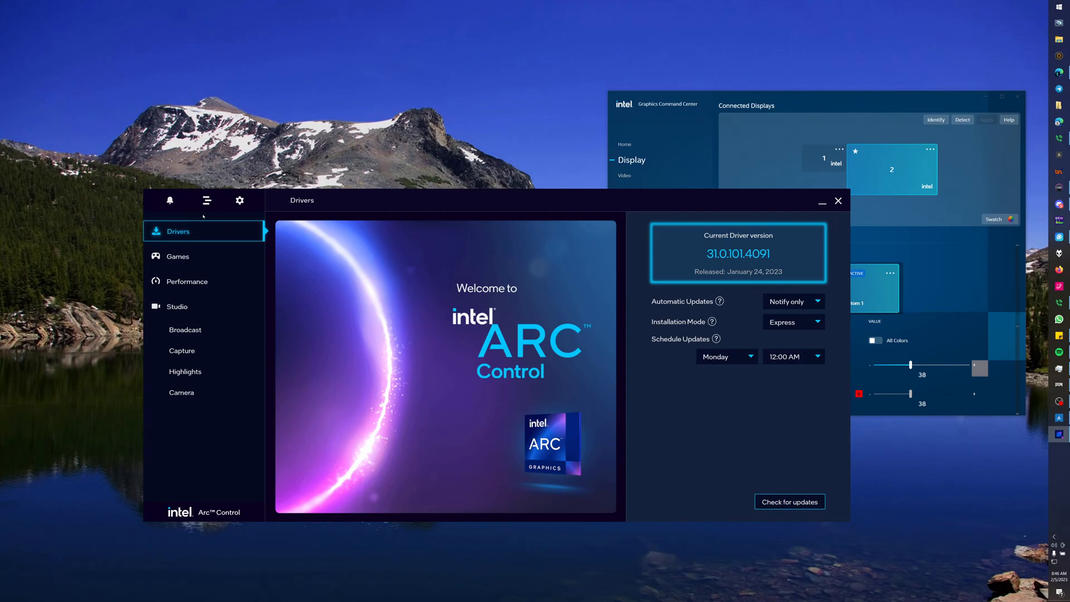
{"action": "mouse_move", "coordinate": [193, 221]}
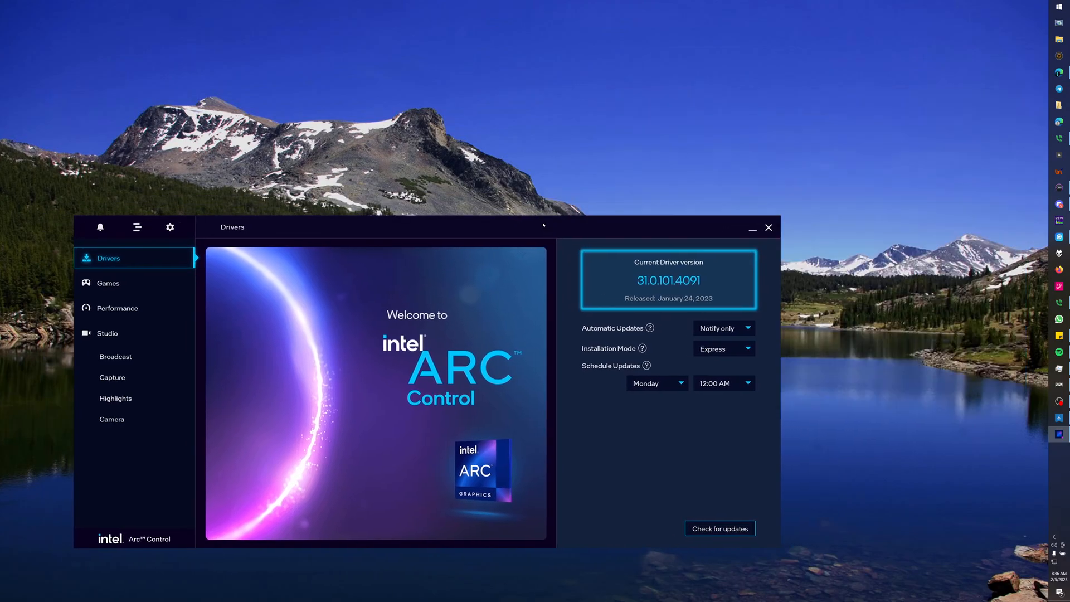
Step: Switch away from Graphics Command Center so Arc Control's Drivers page with 31.0.101.4091 remains in view
{"action": "key", "text": "alt+tab"}
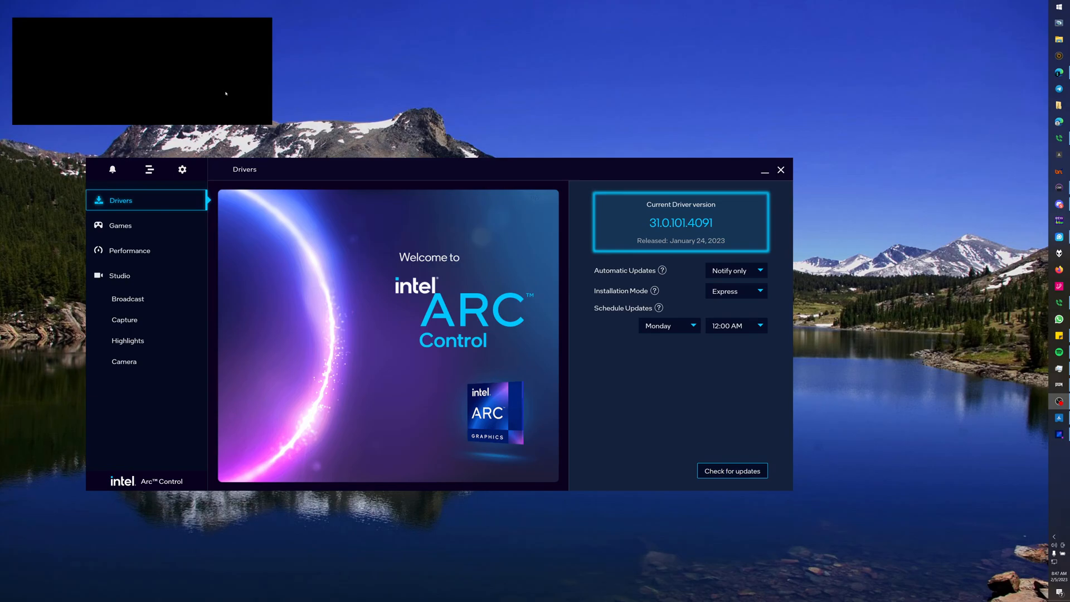
{"action": "mouse_move", "coordinate": [228, 93]}
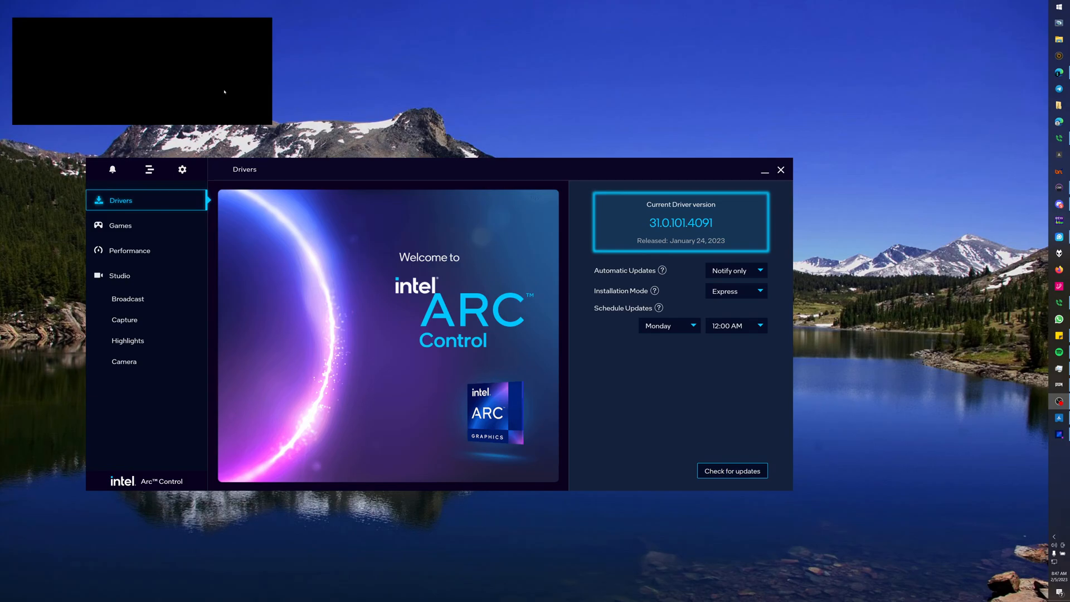
{"action": "mouse_move", "coordinate": [208, 93]}
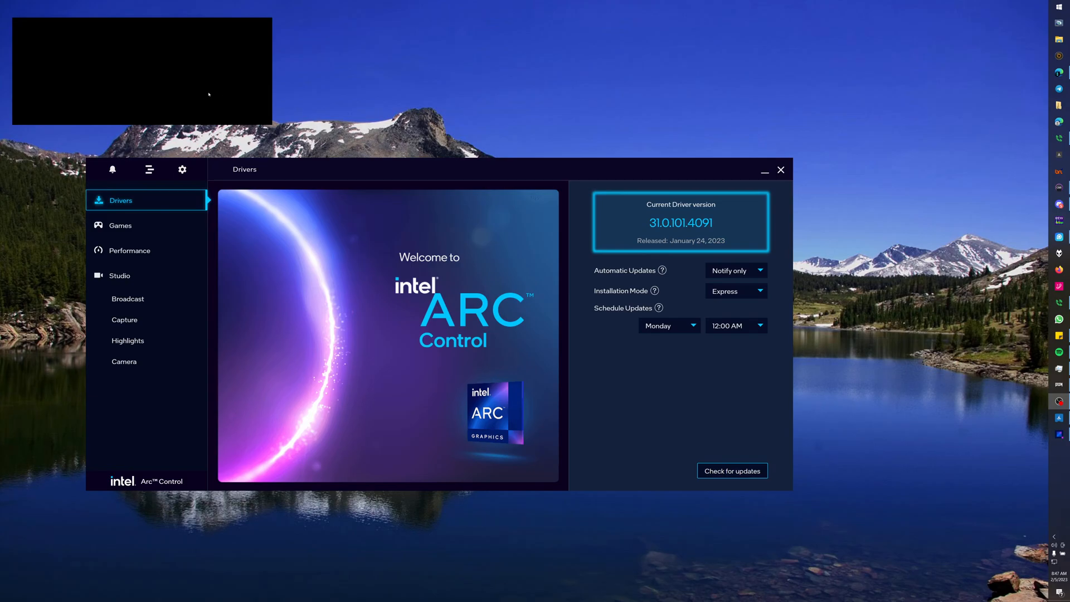
{"action": "mouse_move", "coordinate": [185, 93]}
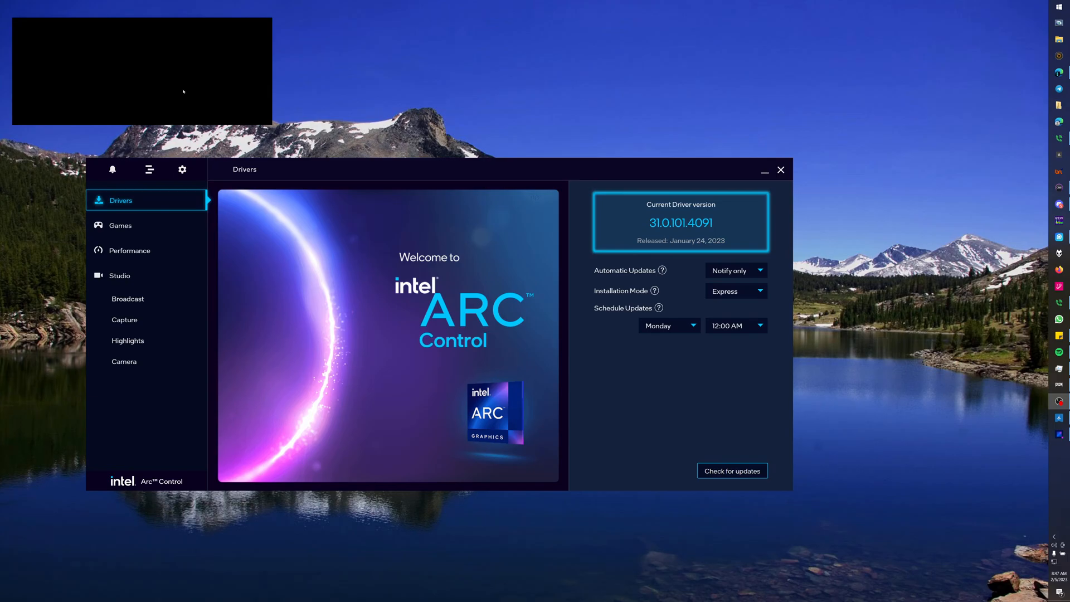
{"action": "mouse_move", "coordinate": [186, 81]}
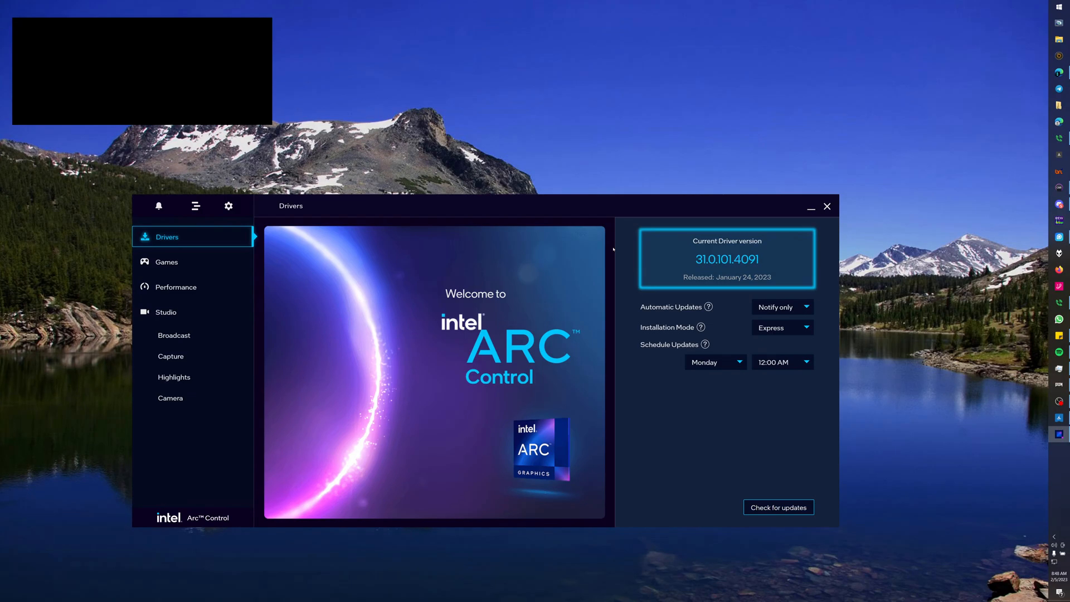
{"action": "mouse_move", "coordinate": [593, 274]}
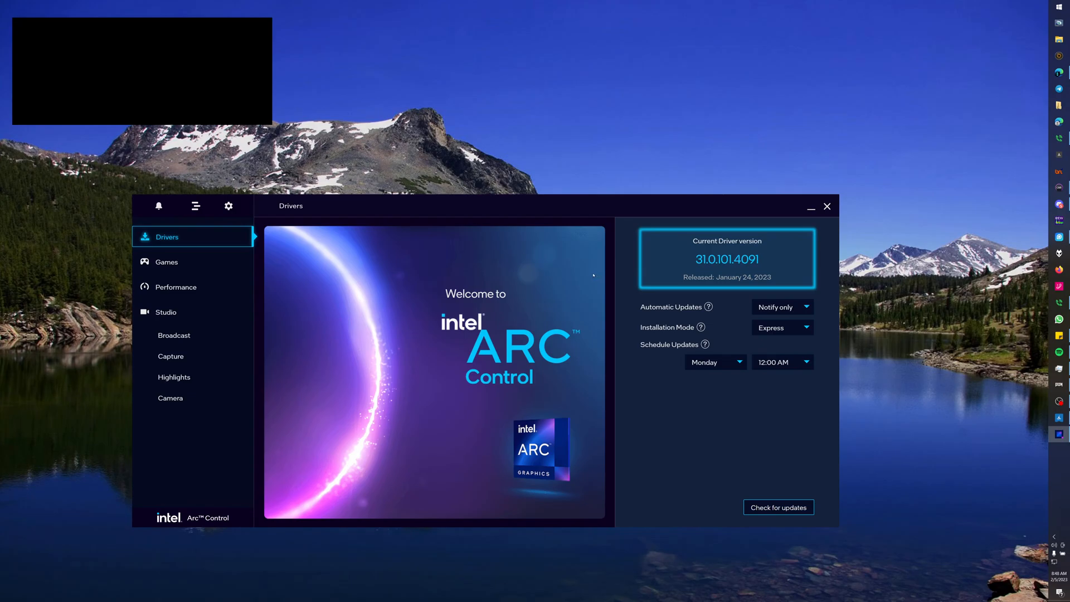
{"action": "mouse_move", "coordinate": [590, 274]}
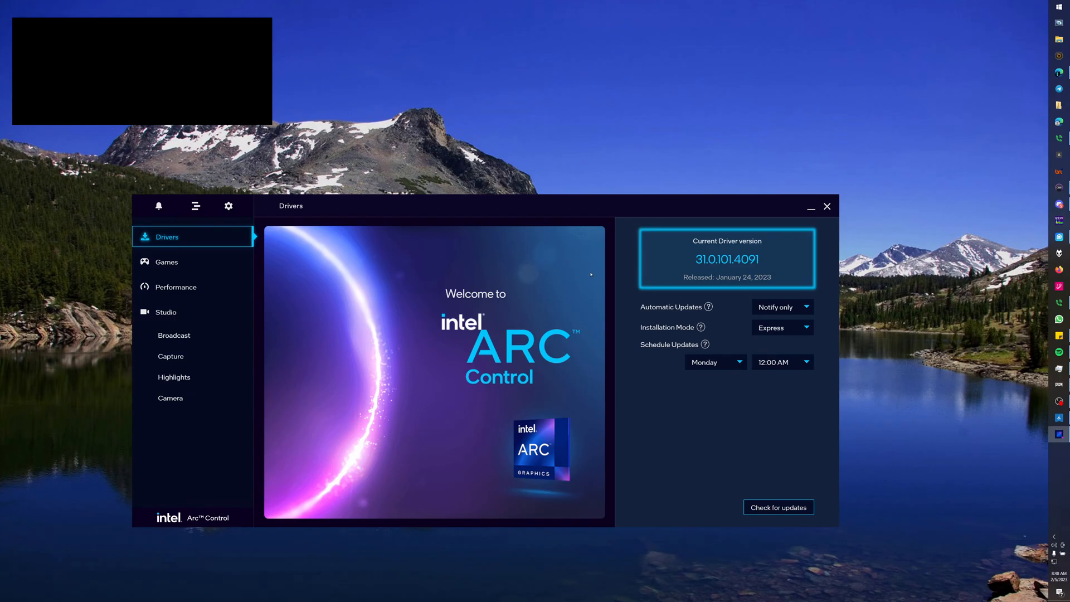
{"action": "mouse_move", "coordinate": [765, 360]}
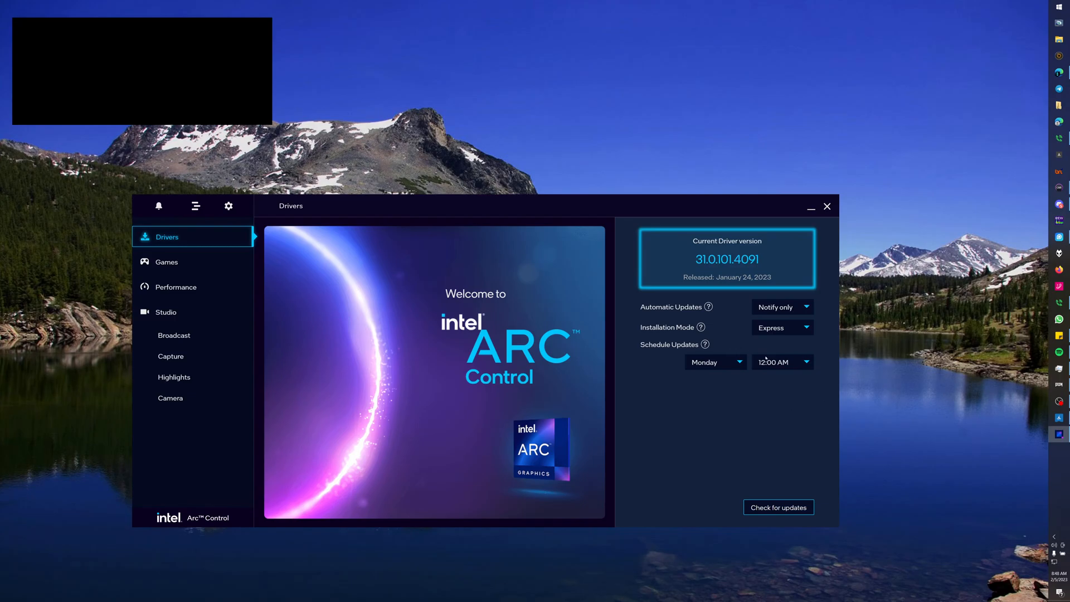